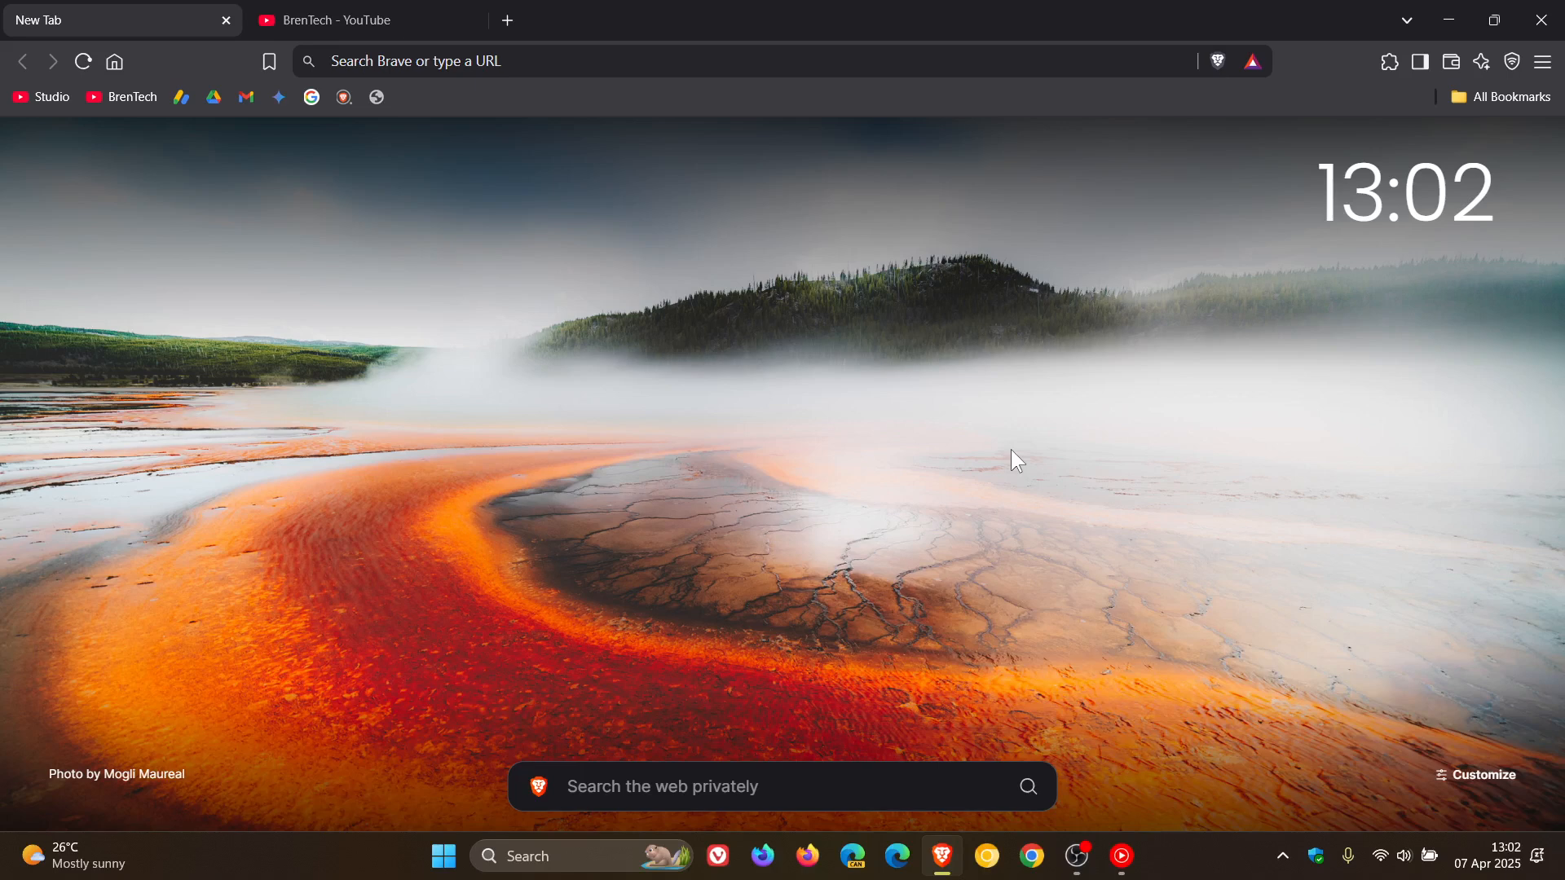
mouse_move(708, 339)
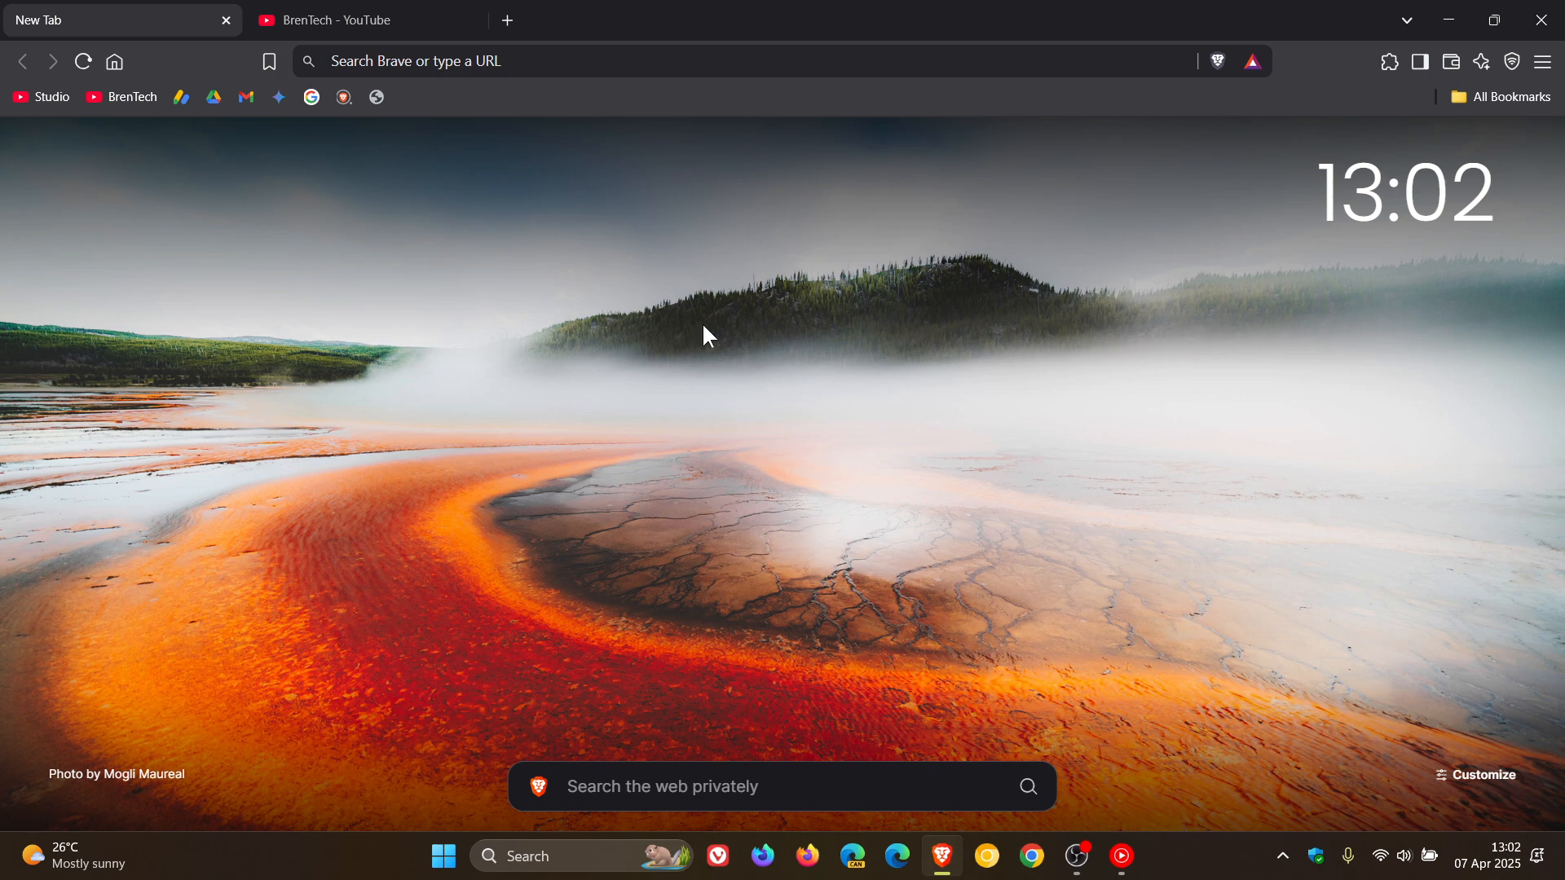
Step: Switch to the BrenTech YouTube channel page and bring up its right-click page options
click(340, 21)
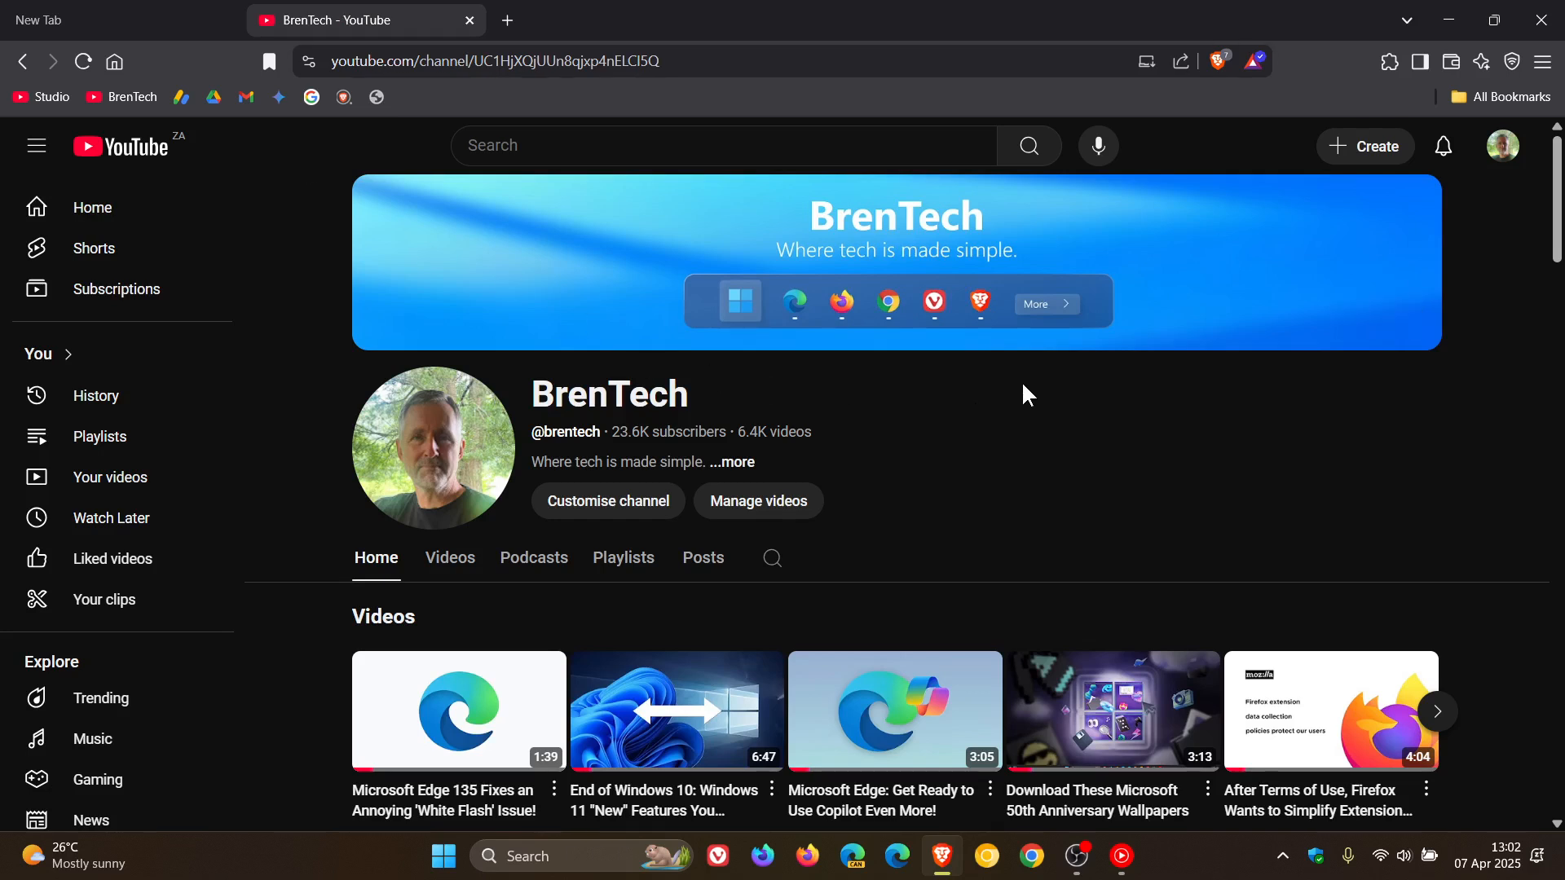
right_click(1027, 395)
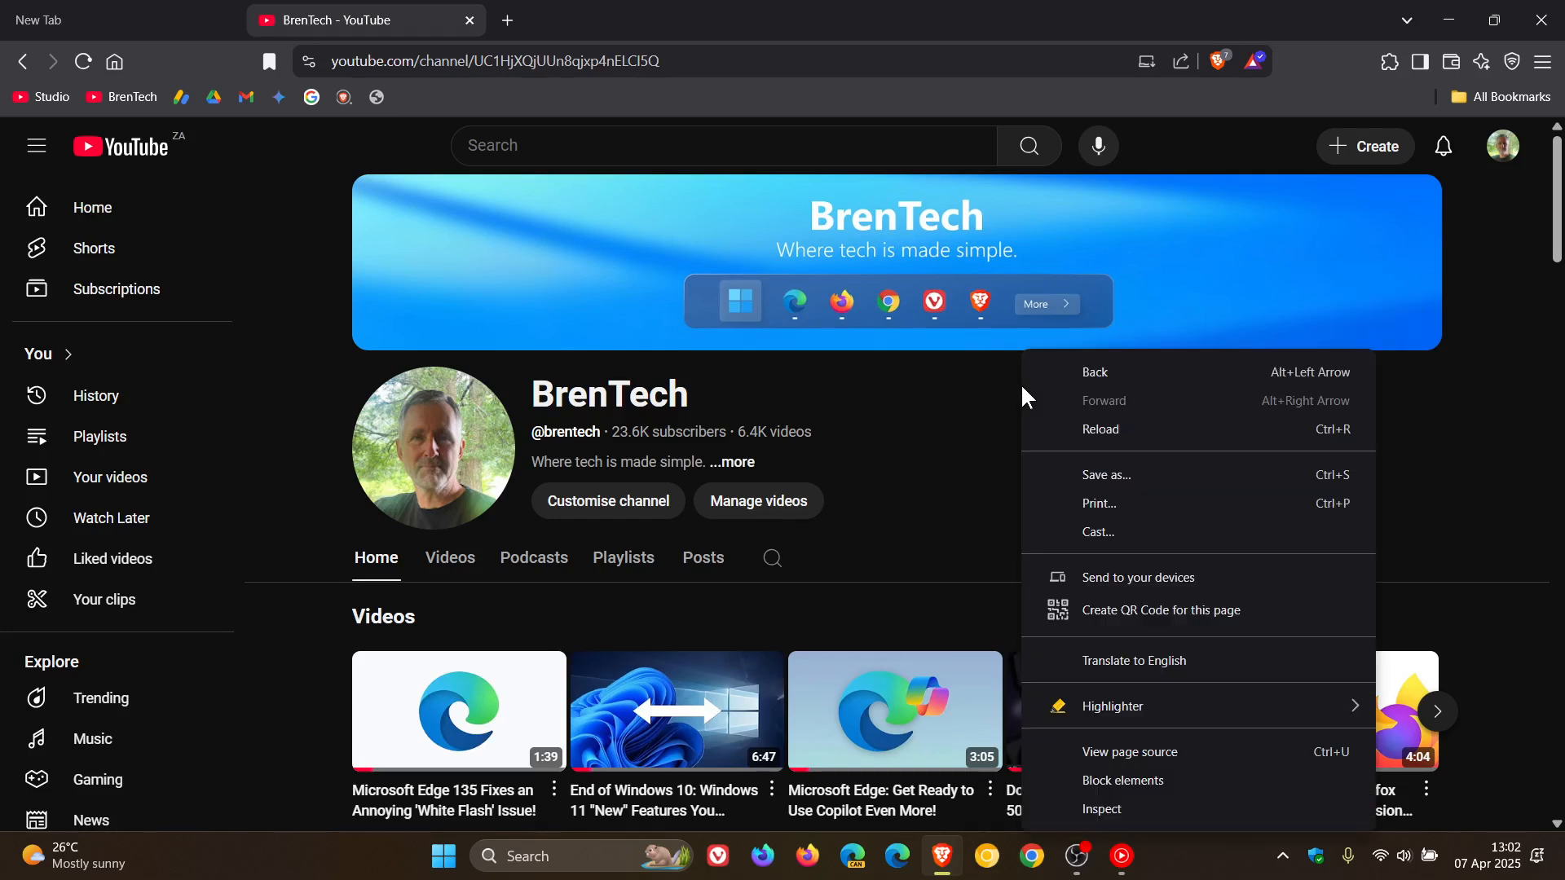
mouse_move(1151, 585)
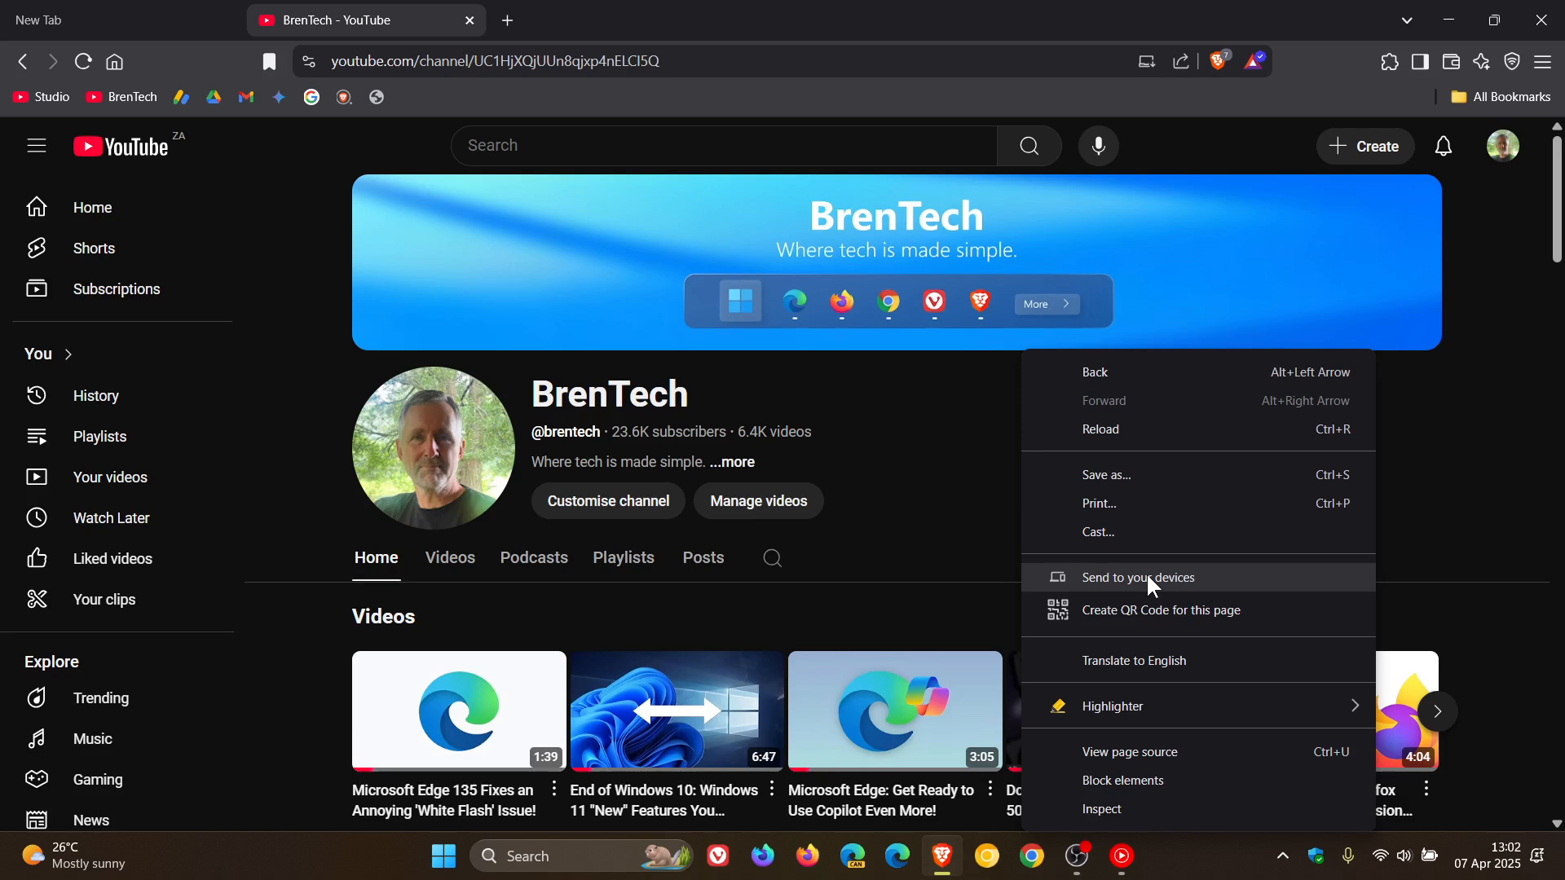
Step: Choose 'Send to your devices' to list BRENT, Xiaomi Phone and penguin as targets
click(1138, 577)
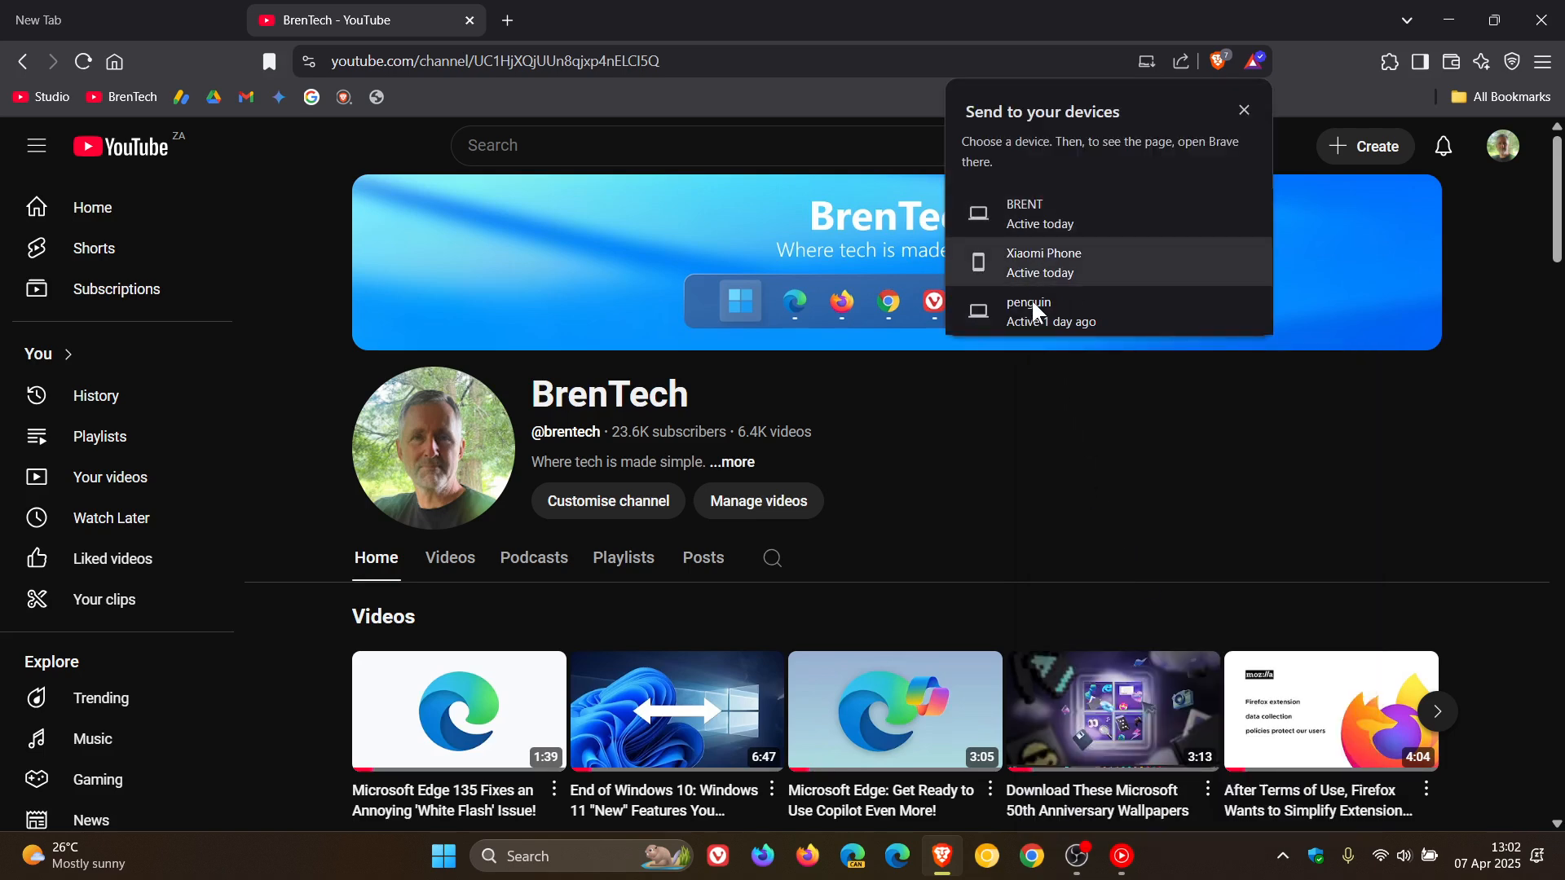
mouse_move(1067, 264)
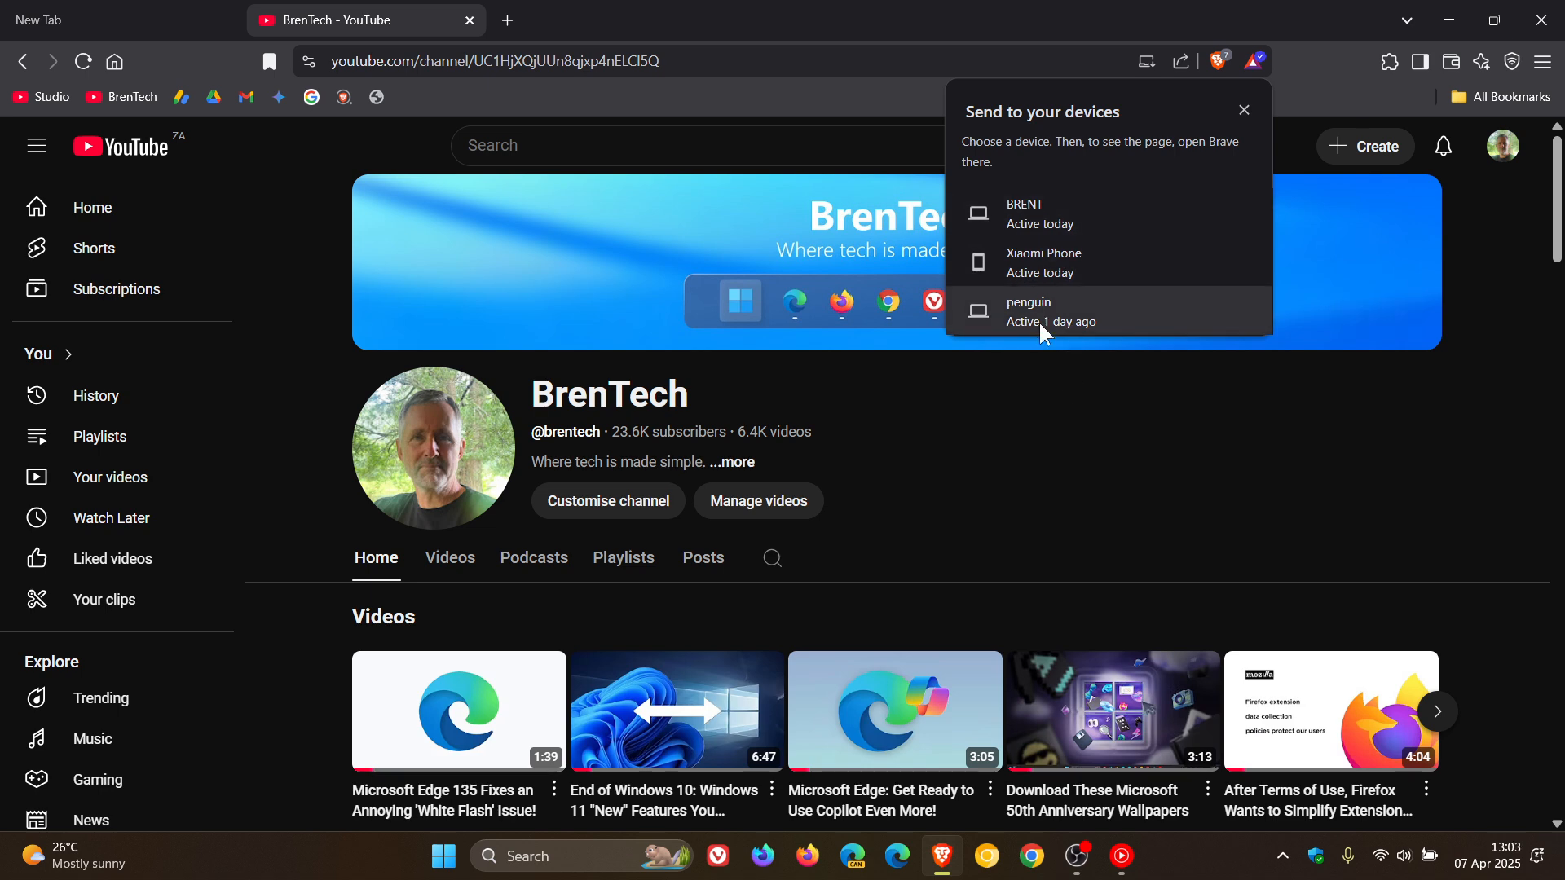
mouse_move(1050, 433)
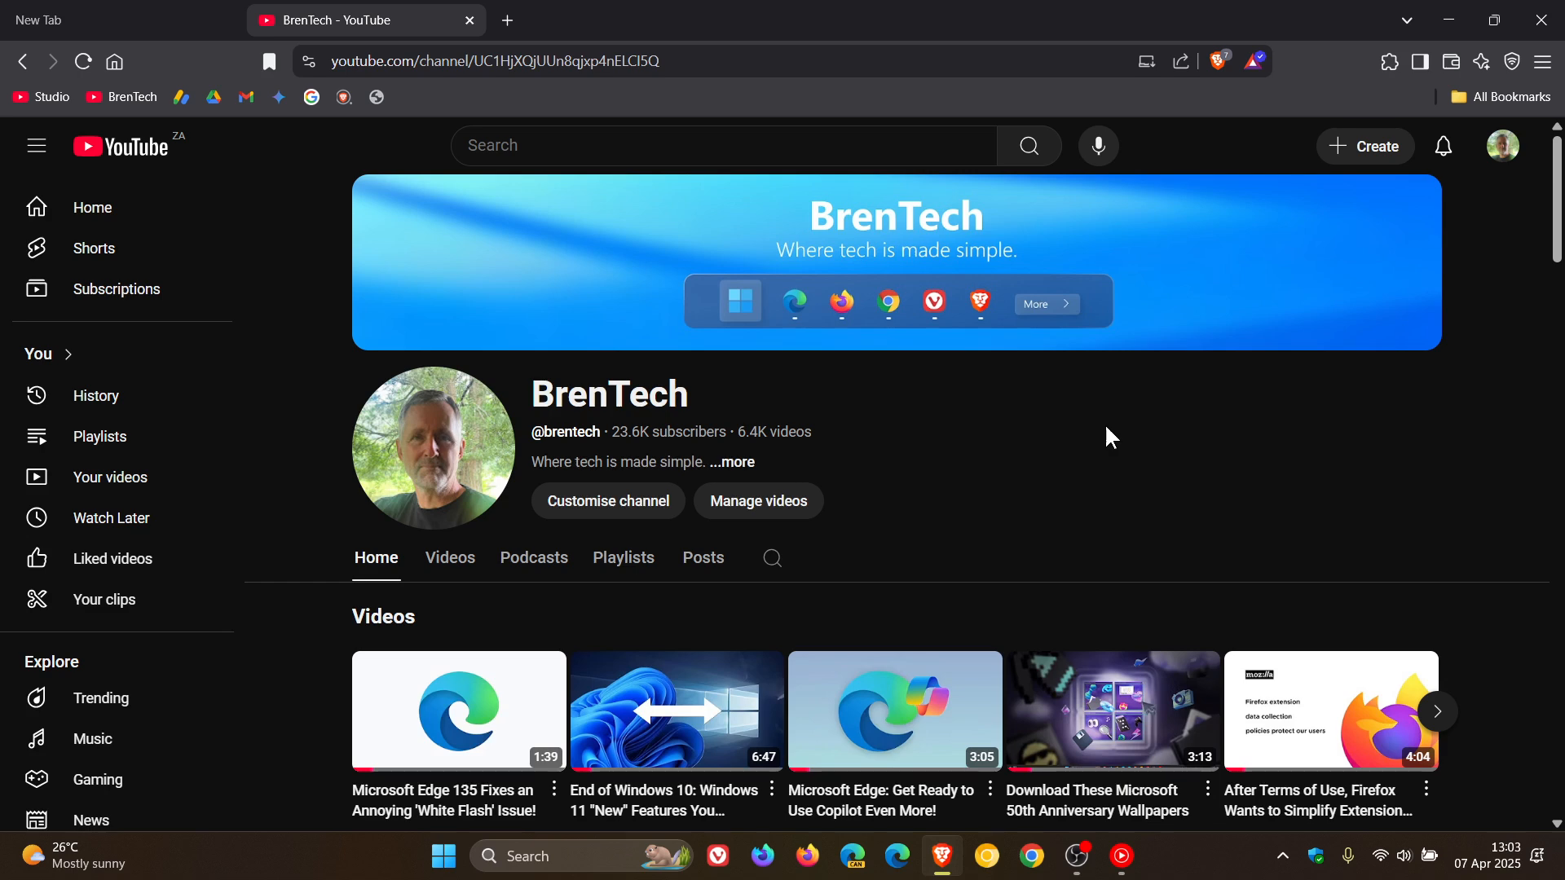
mouse_move(688, 332)
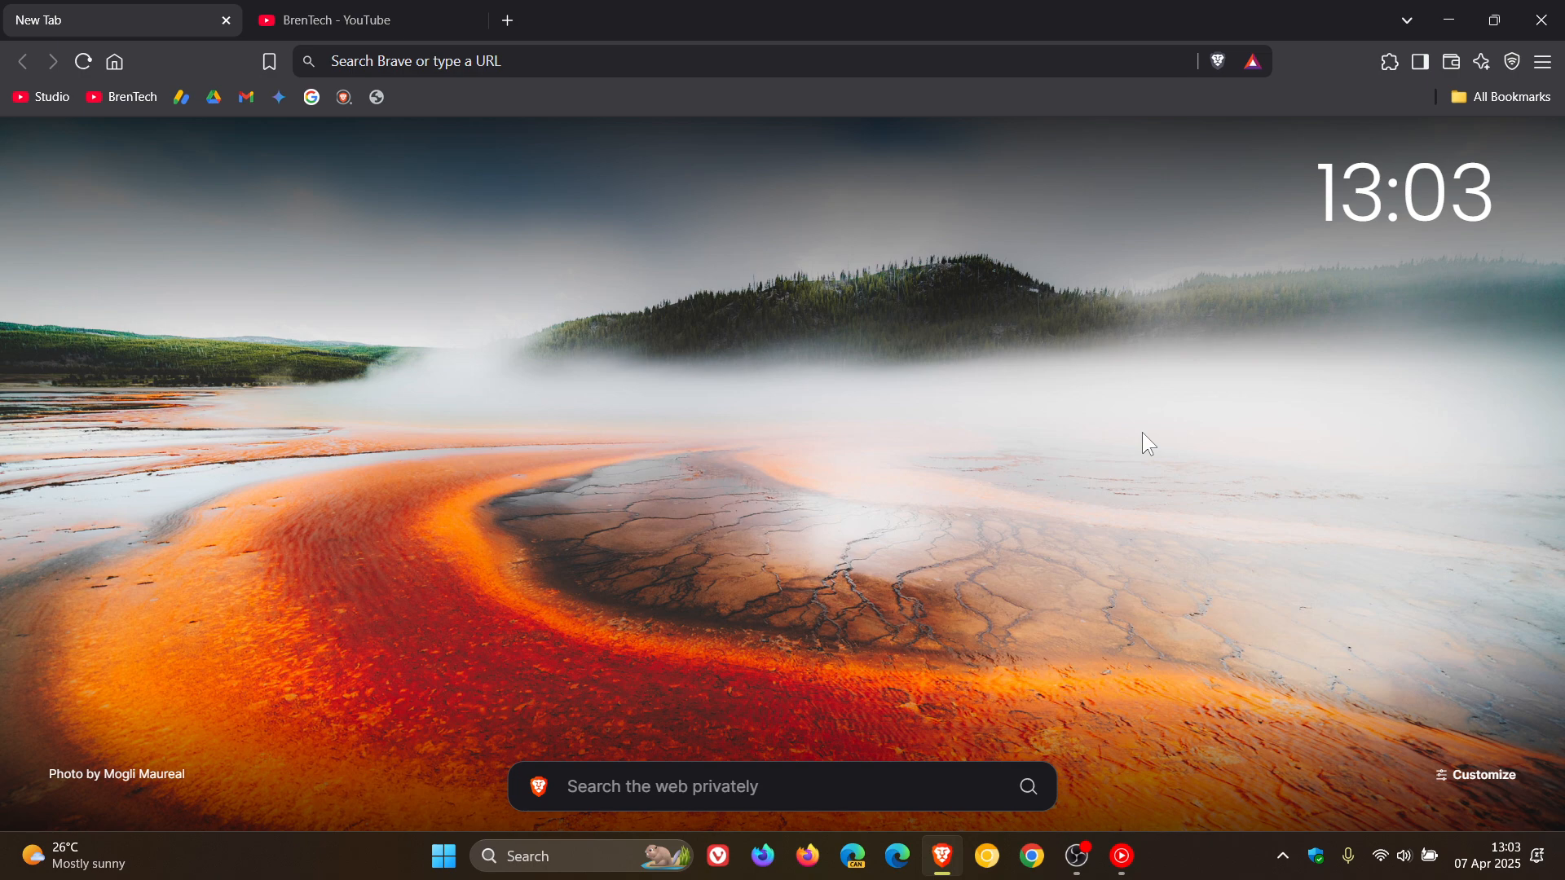
mouse_move(932, 364)
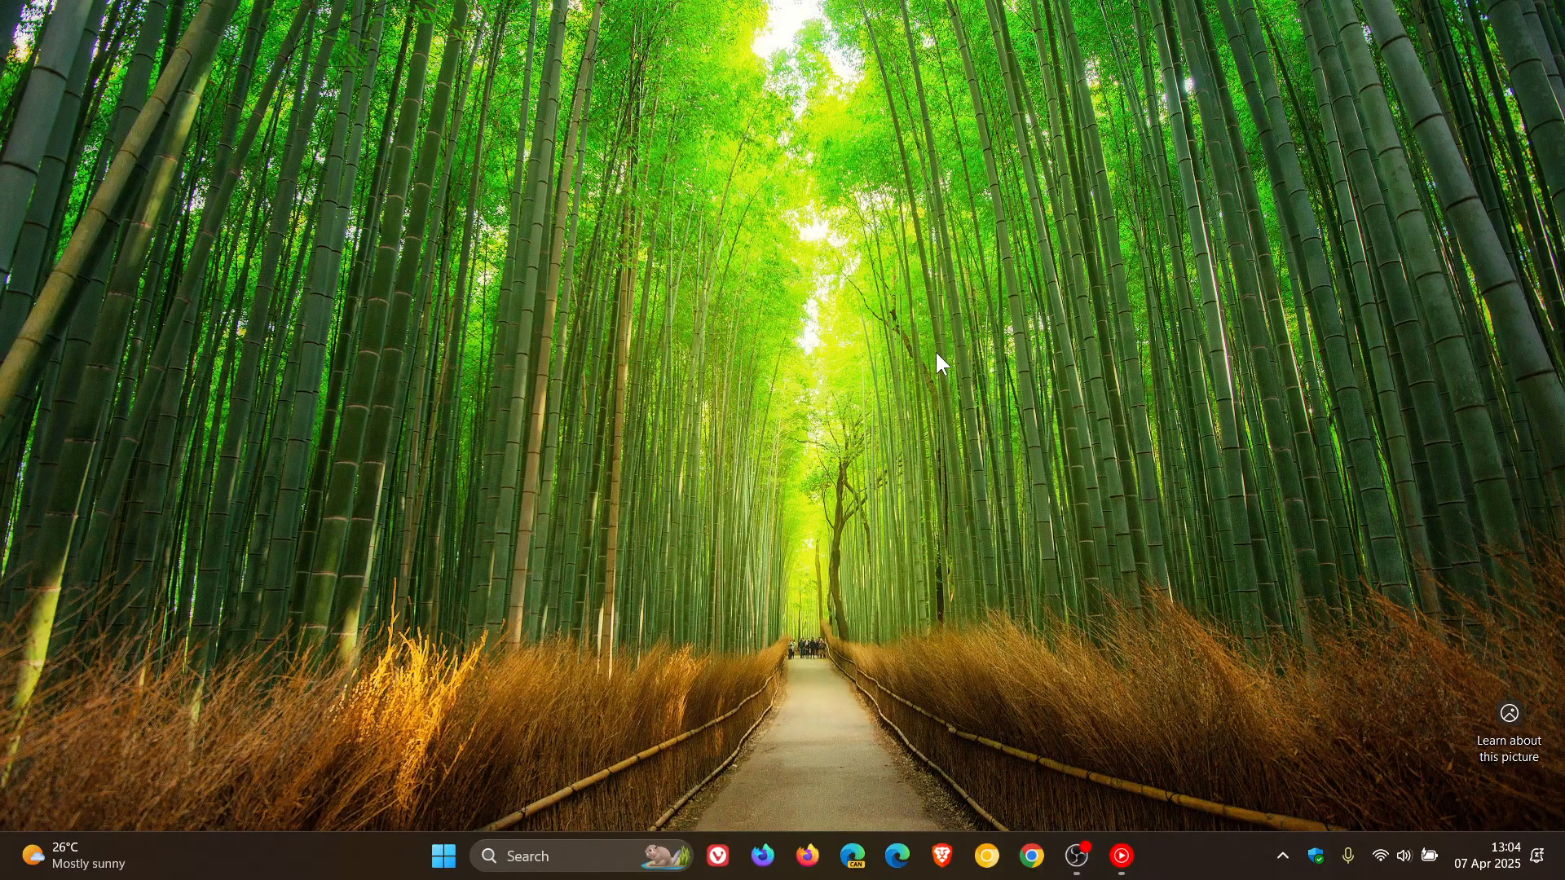
mouse_move(955, 713)
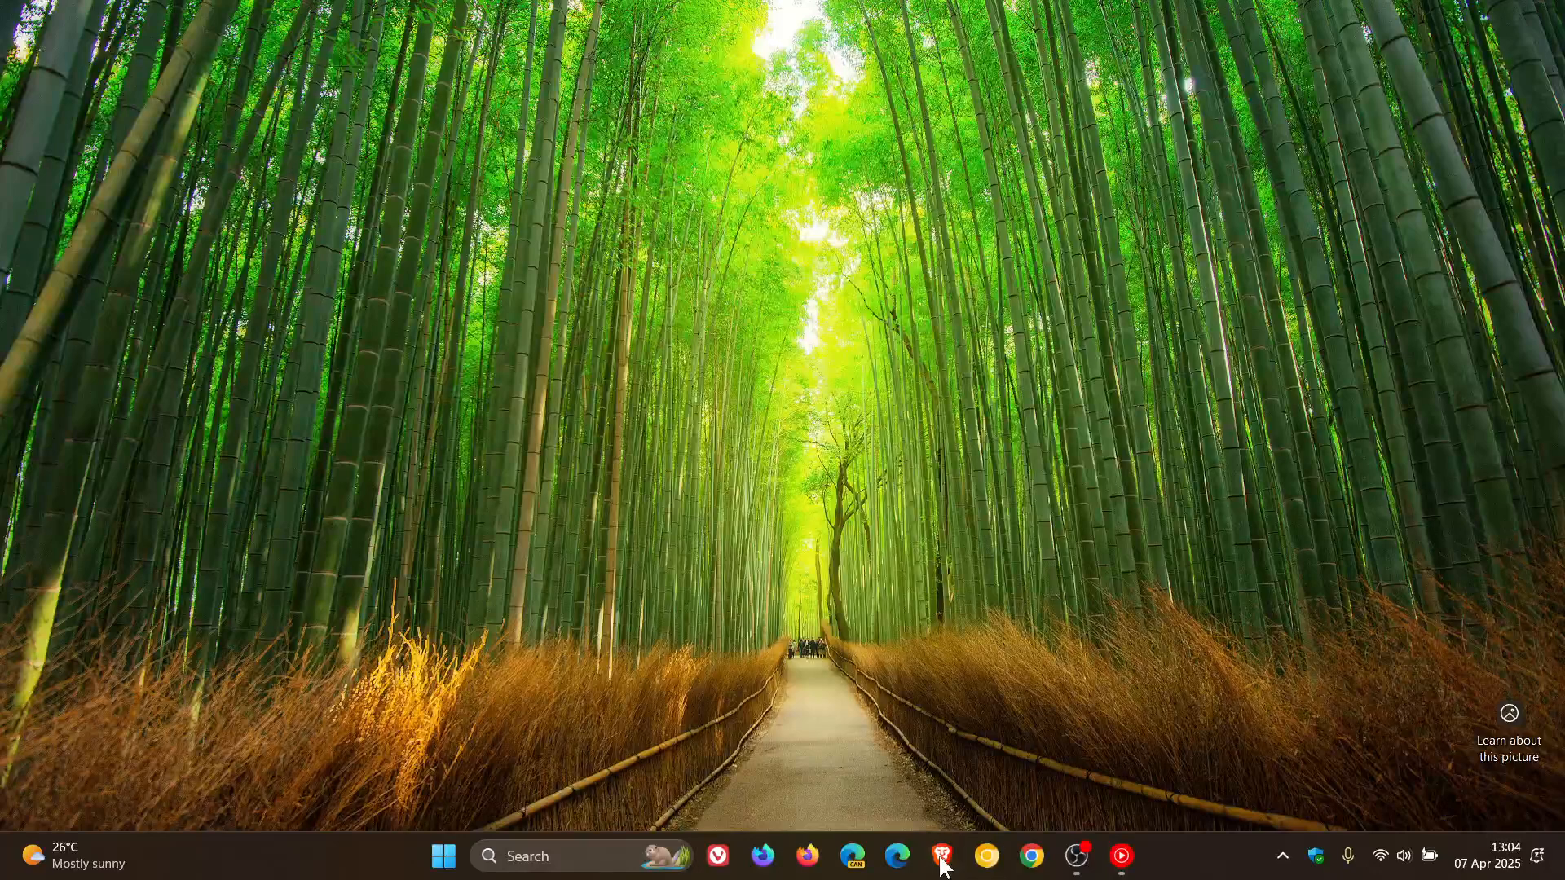
Step: Reopen Brave from the taskbar so it returns on a new tab beside the BrenTech tab
click(962, 857)
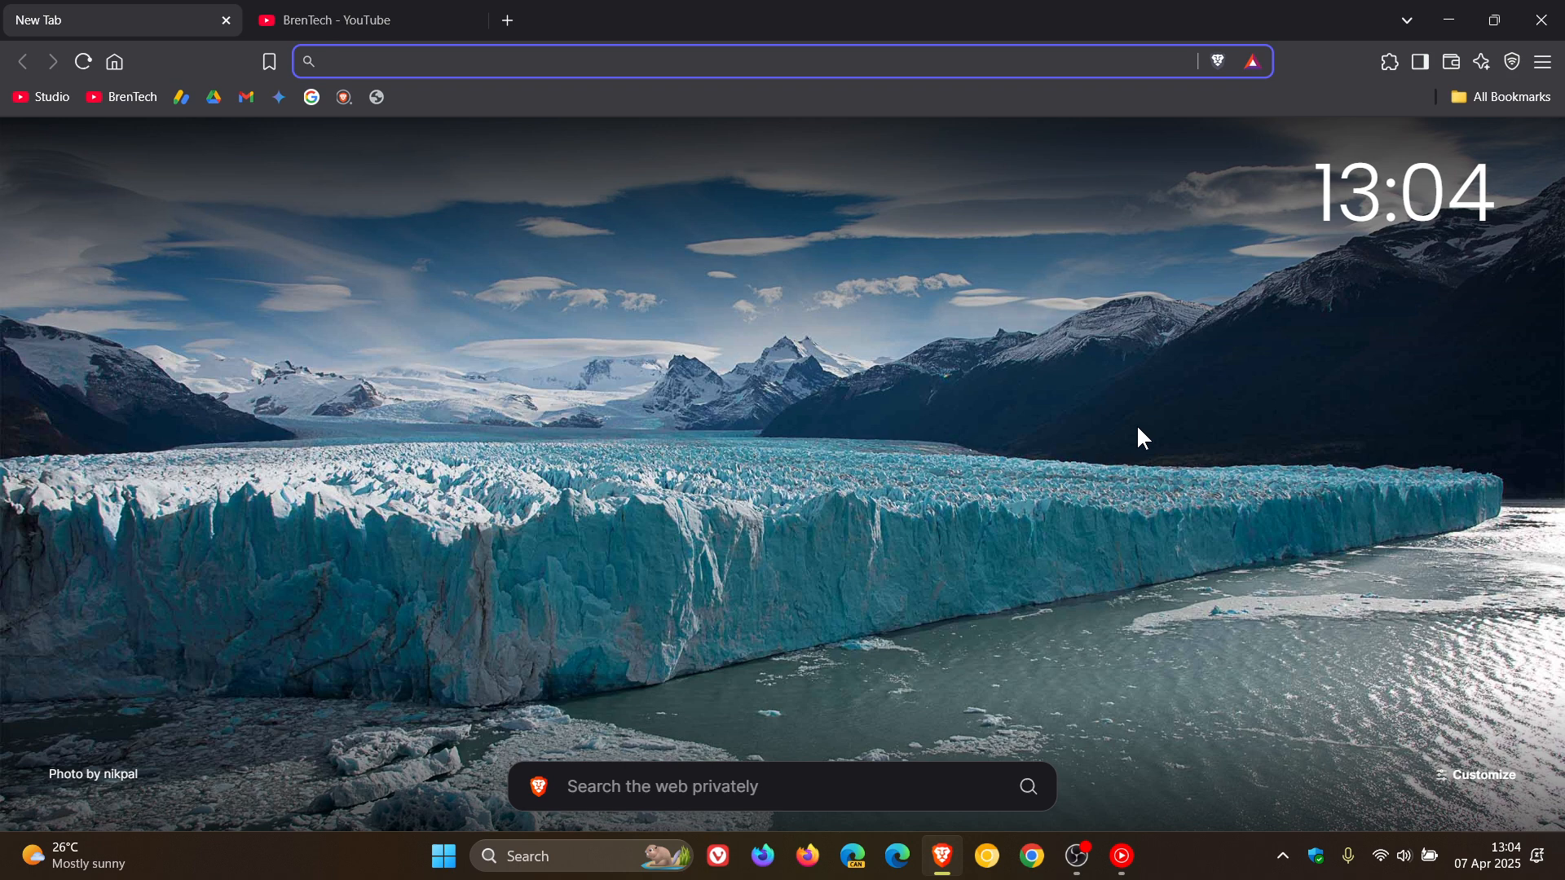
mouse_move(784, 290)
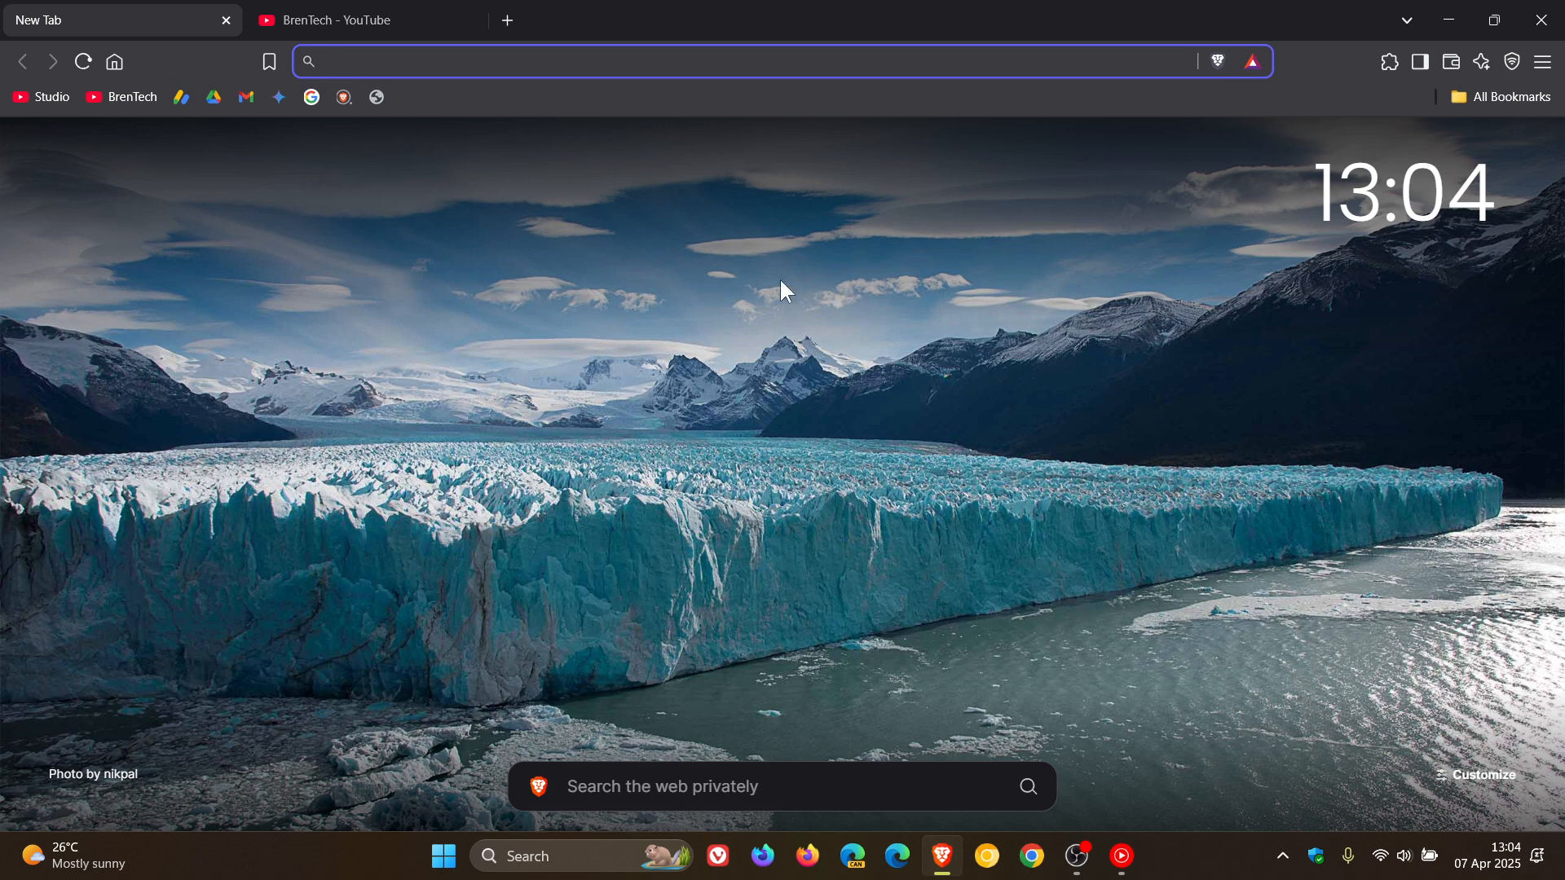
mouse_move(1030, 304)
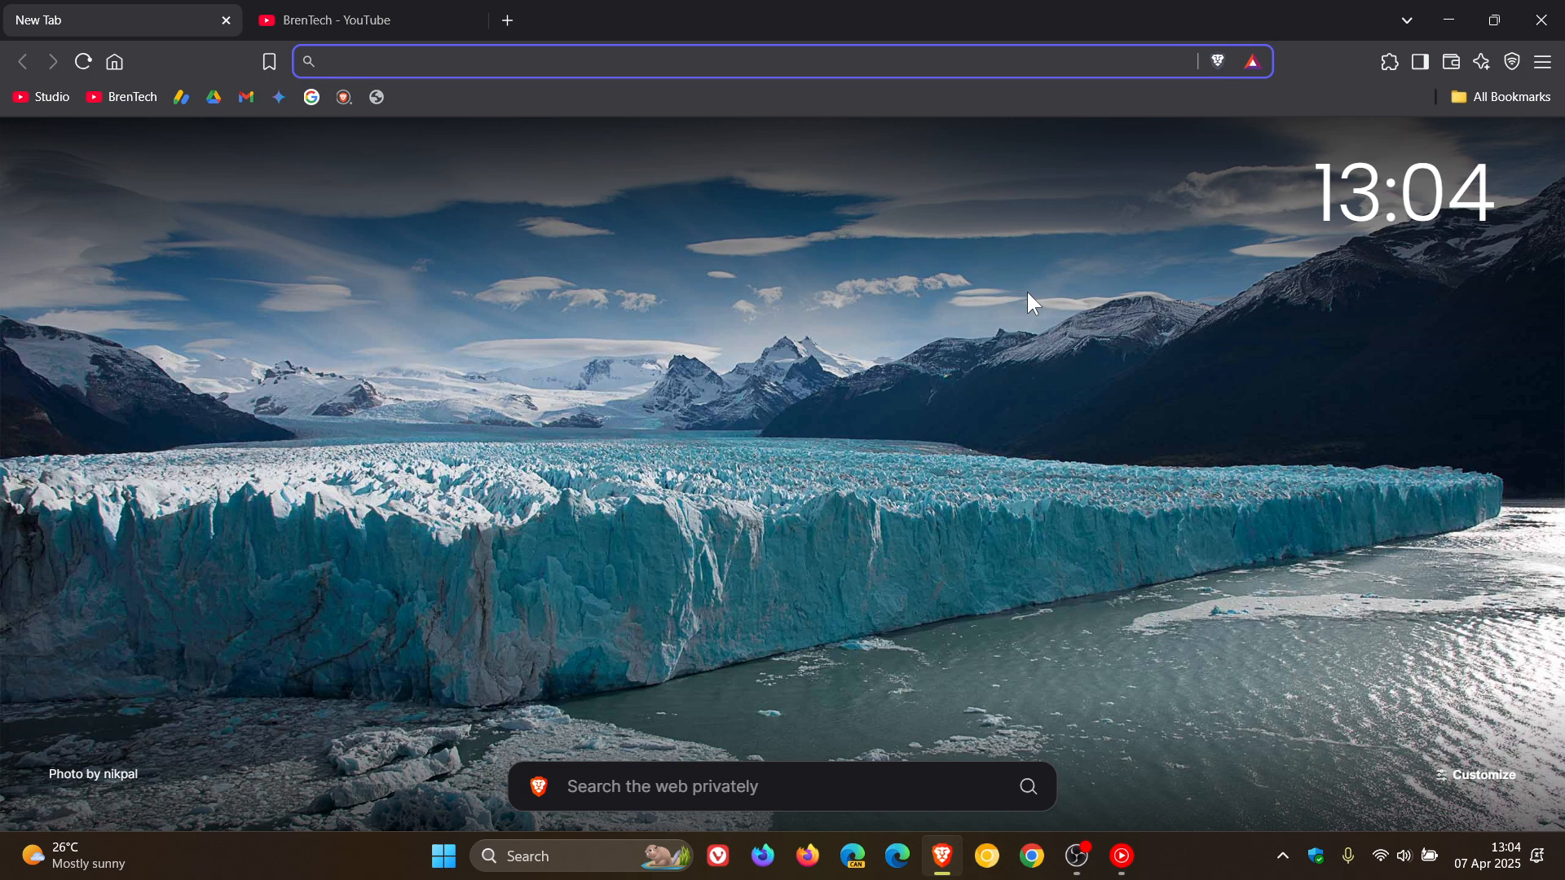